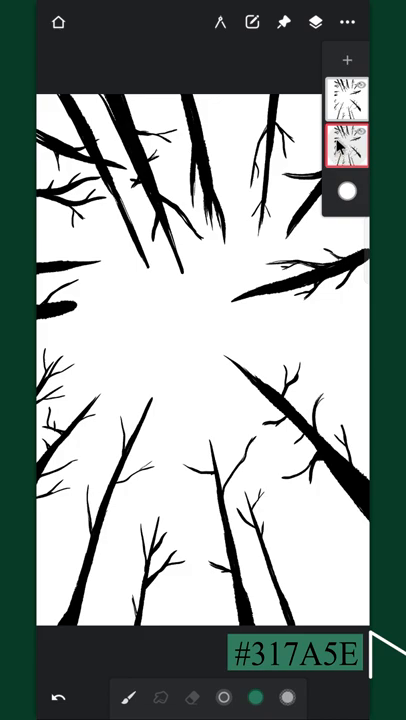
# Step: Switch to the green trunk layer and bring up the tools menu
pyautogui.click(348, 150)
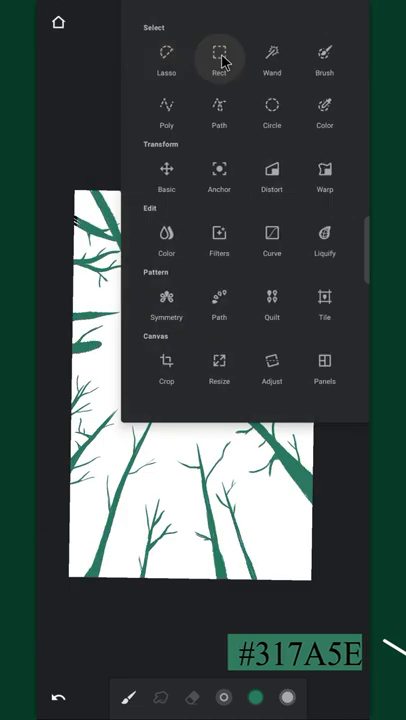
pyautogui.click(218, 62)
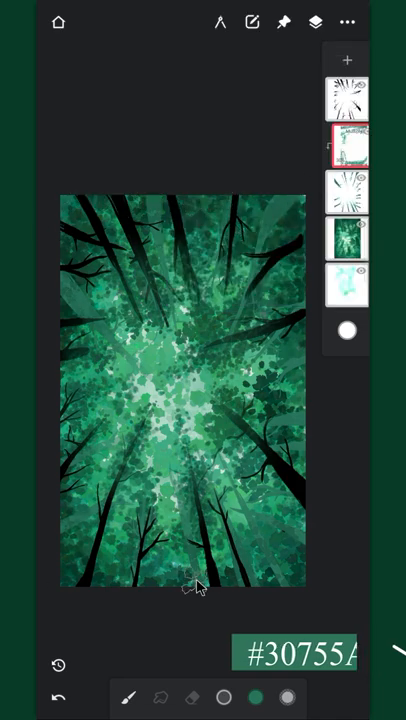
# Step: With black (#000000) active, bring up the Sprayers brush list
pyautogui.click(132, 694)
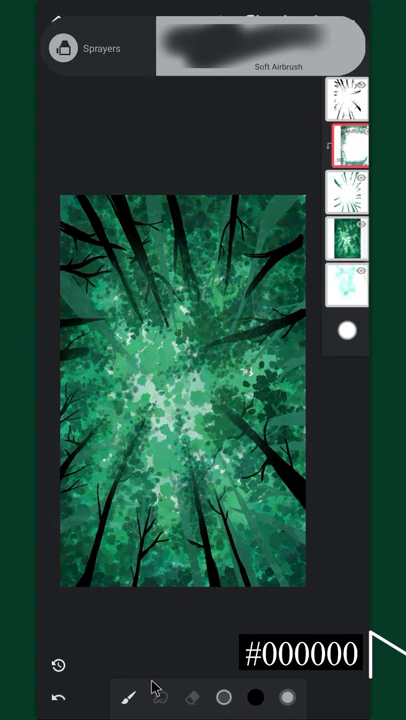